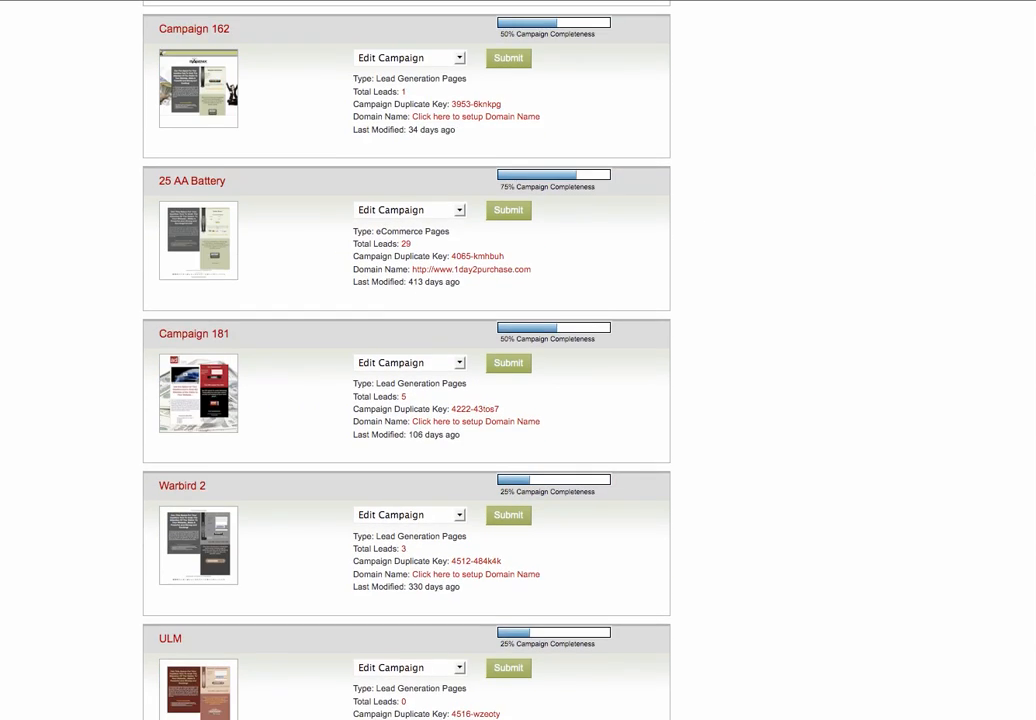
Step: Scroll to the bottom of the campaign list to reach the newest My Test Campaign
scroll(down, 3)
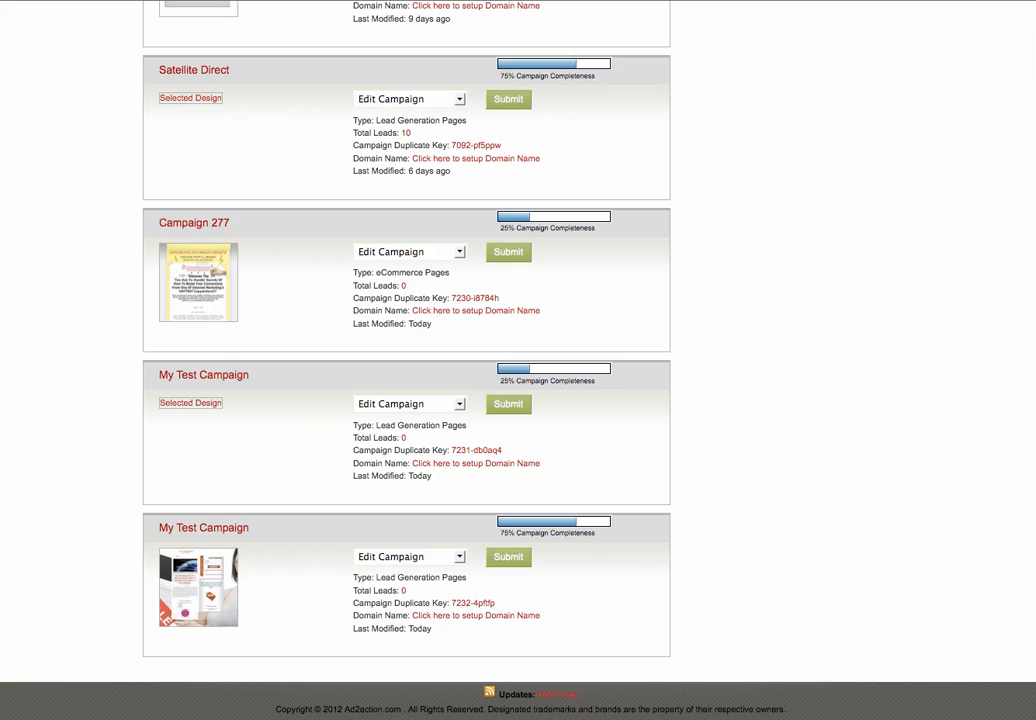
mouse_move(446, 496)
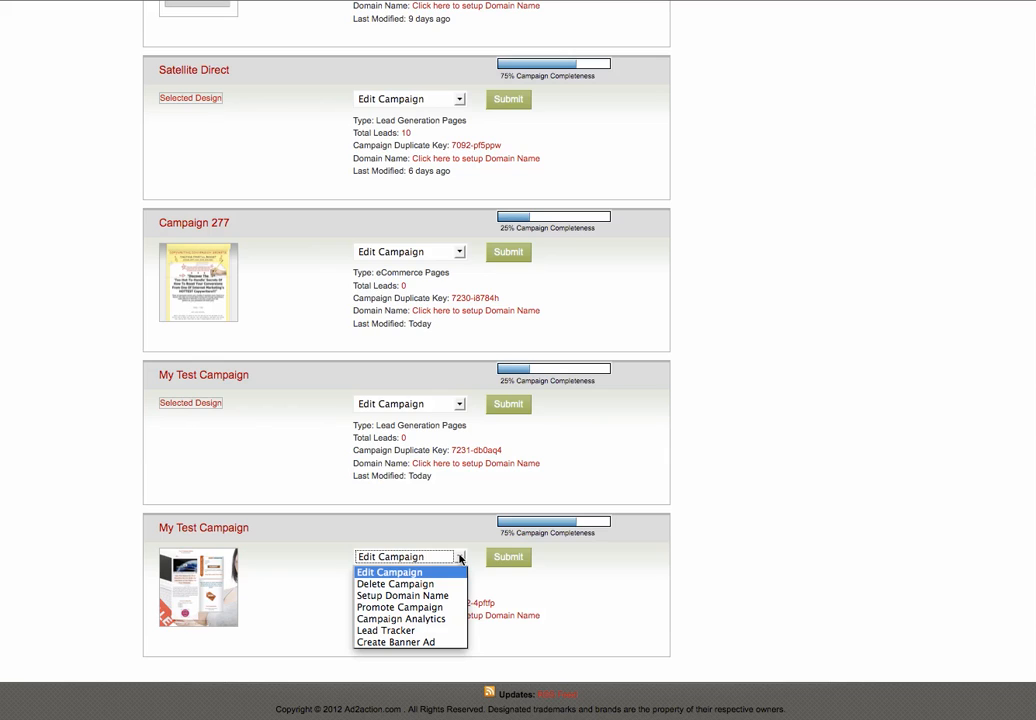
Step: Choose Setup Domain Name as the action for the last My Test Campaign
click(408, 572)
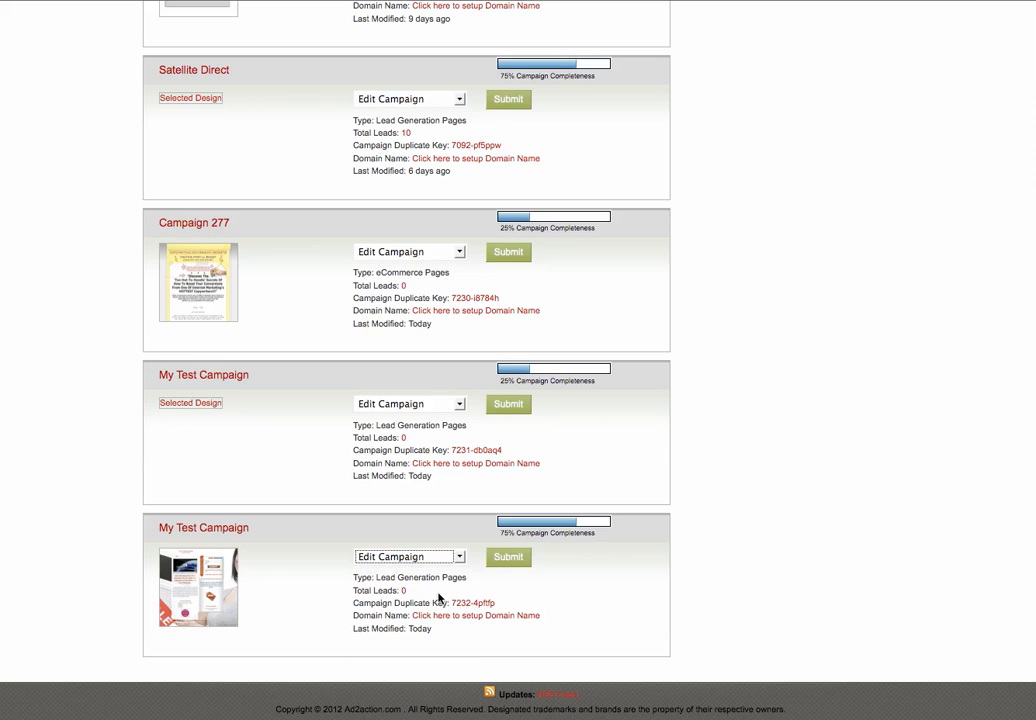
click(408, 556)
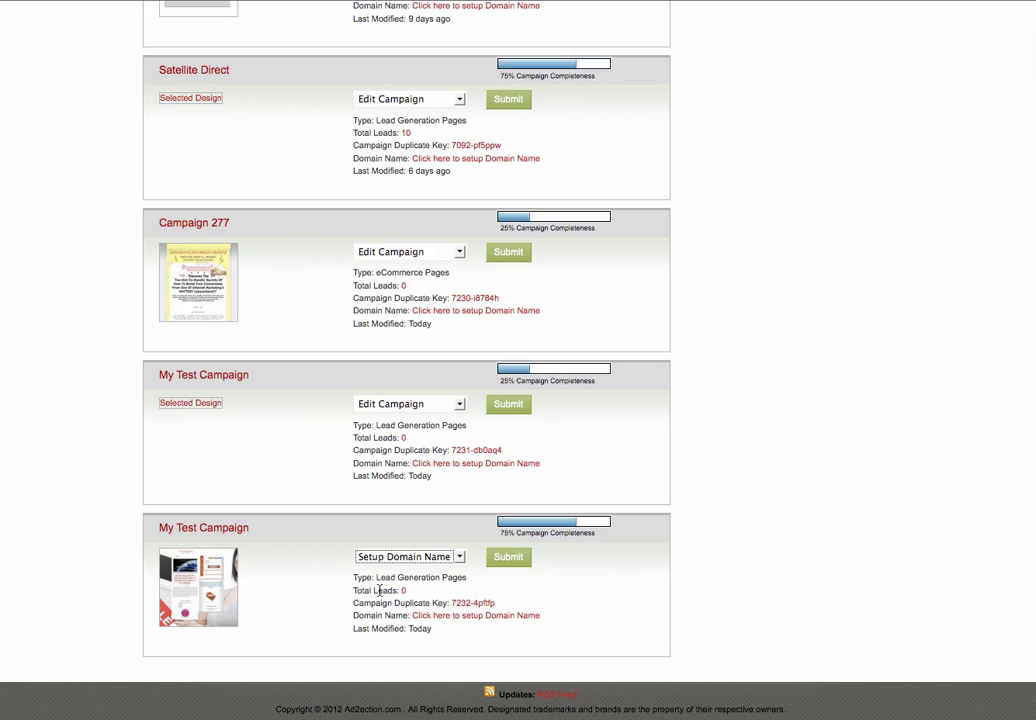
mouse_move(176, 490)
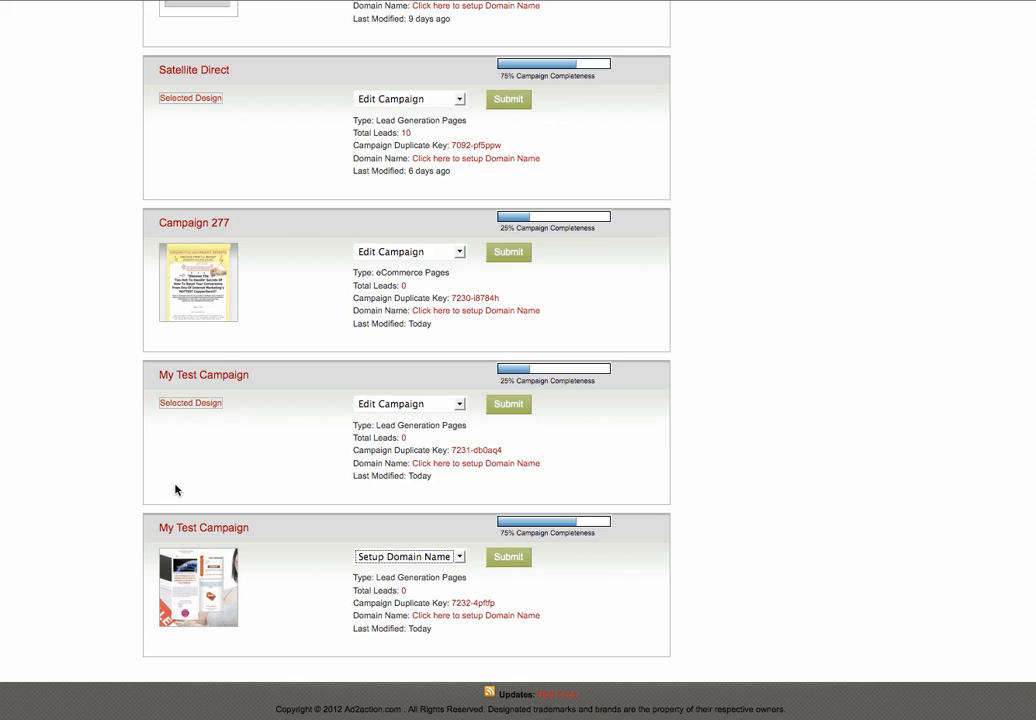
mouse_move(344, 540)
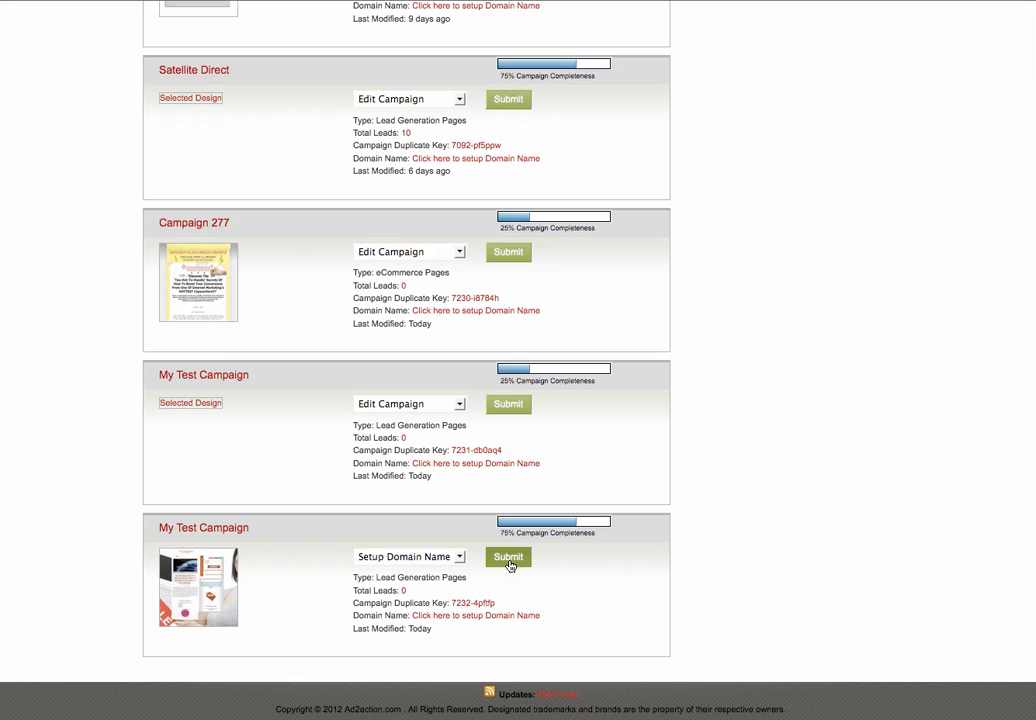
Step: Submit the domain setup and enter the domain name 'hkjfhsajkhjhsdjkhdfsjk'
click(508, 556)
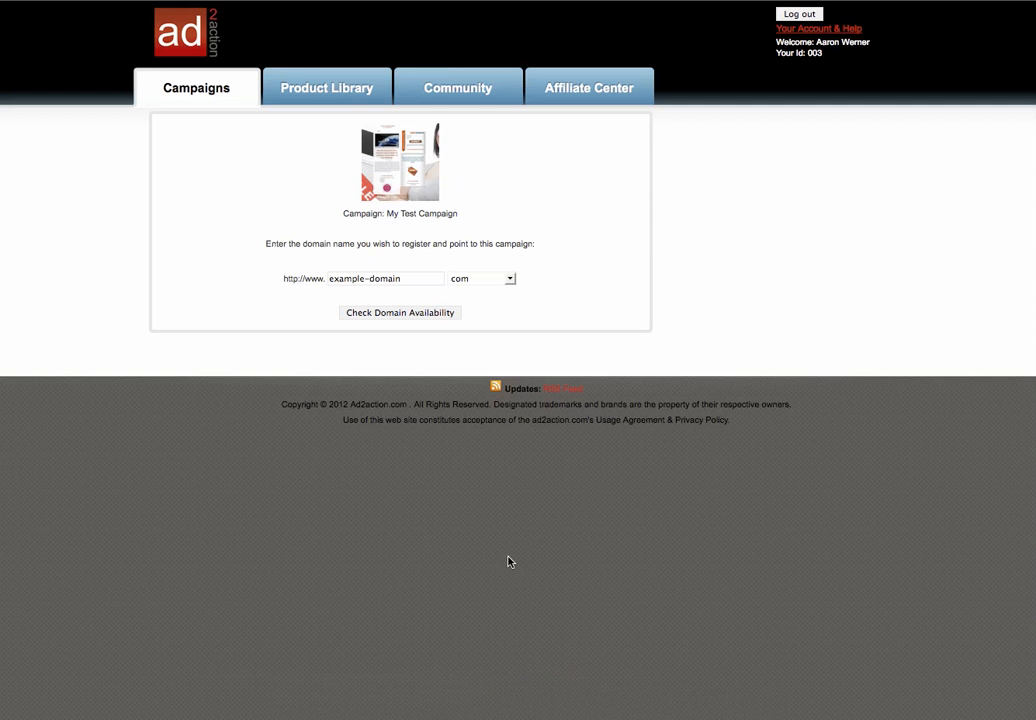
click(386, 278)
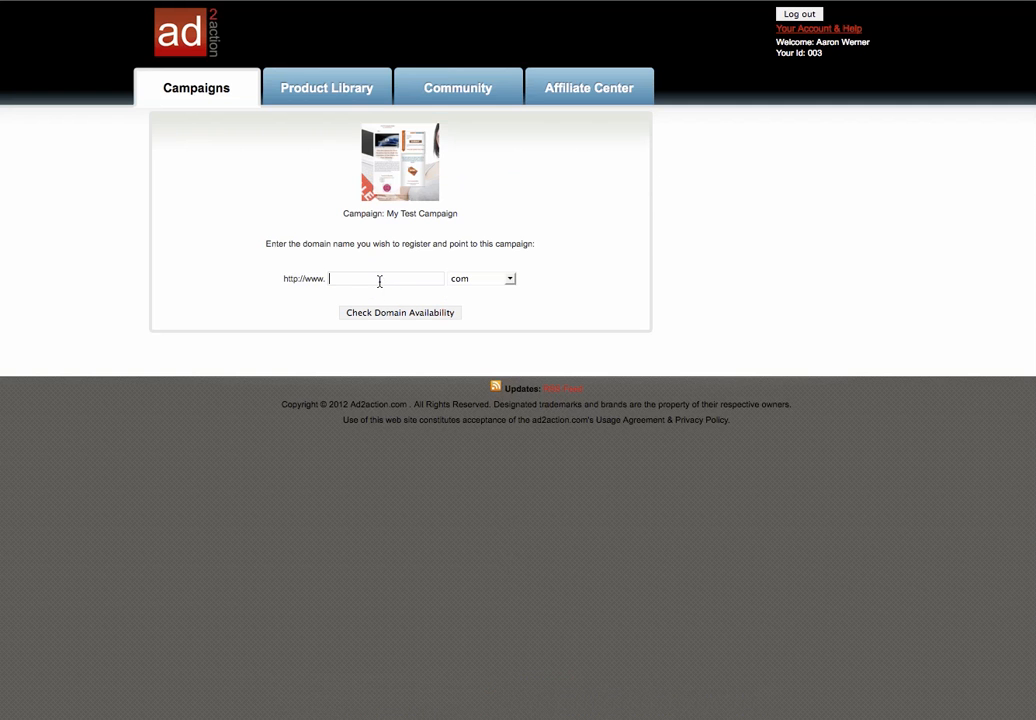
text(hkjfh)
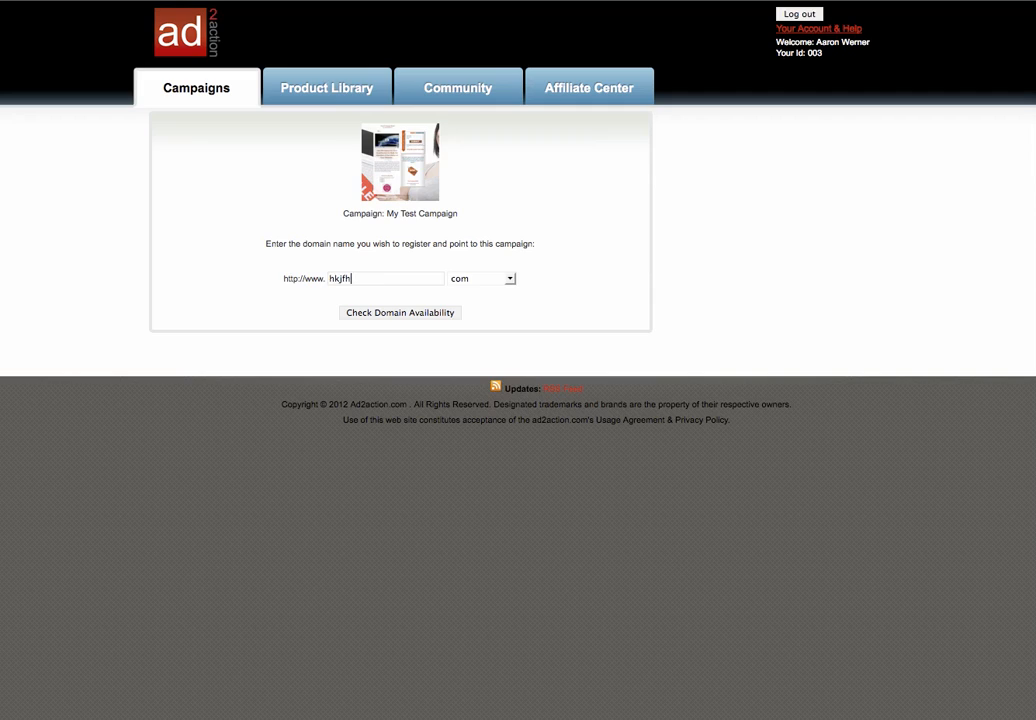
text(sajkhjhsdjkhdfsjk)
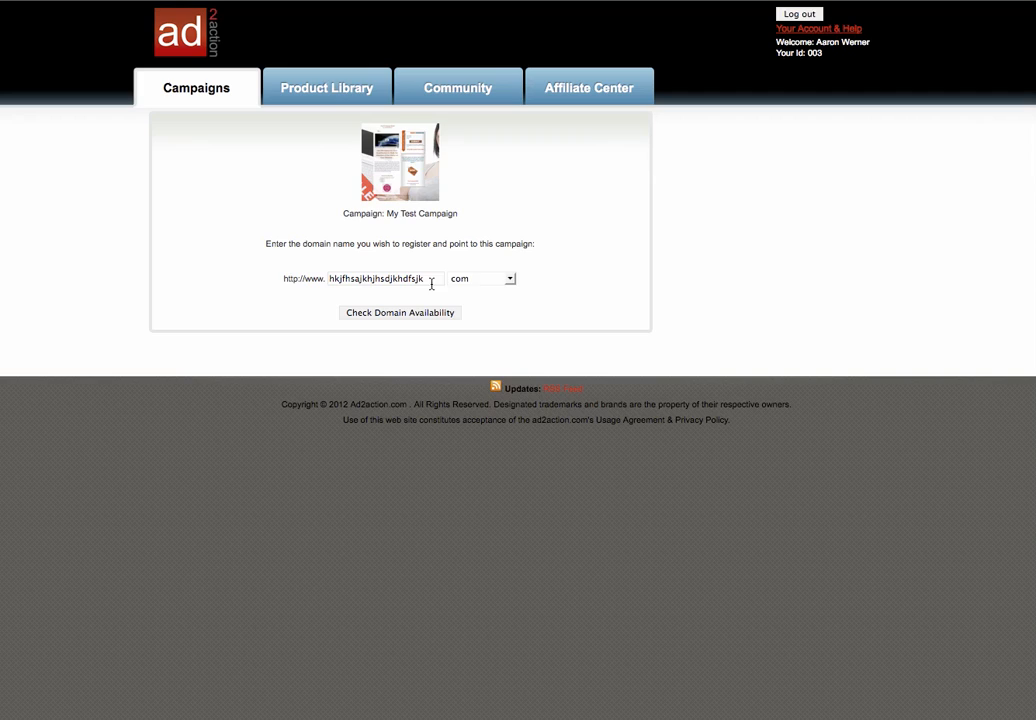
Step: Keep .com as the extension and confirm the domain is available
click(506, 278)
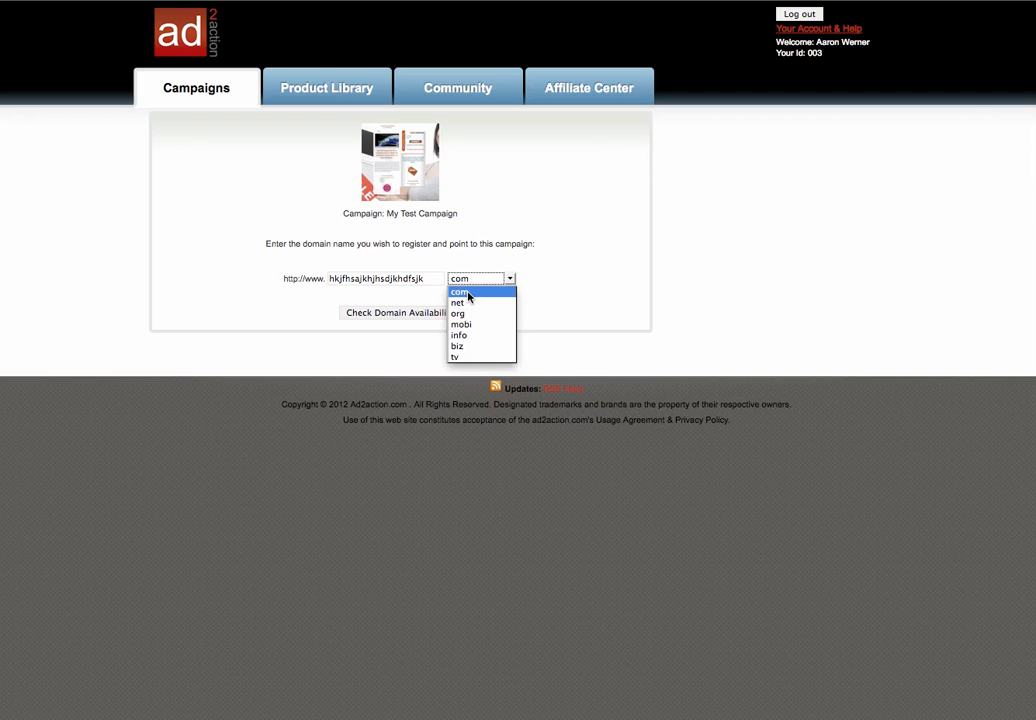
click(458, 292)
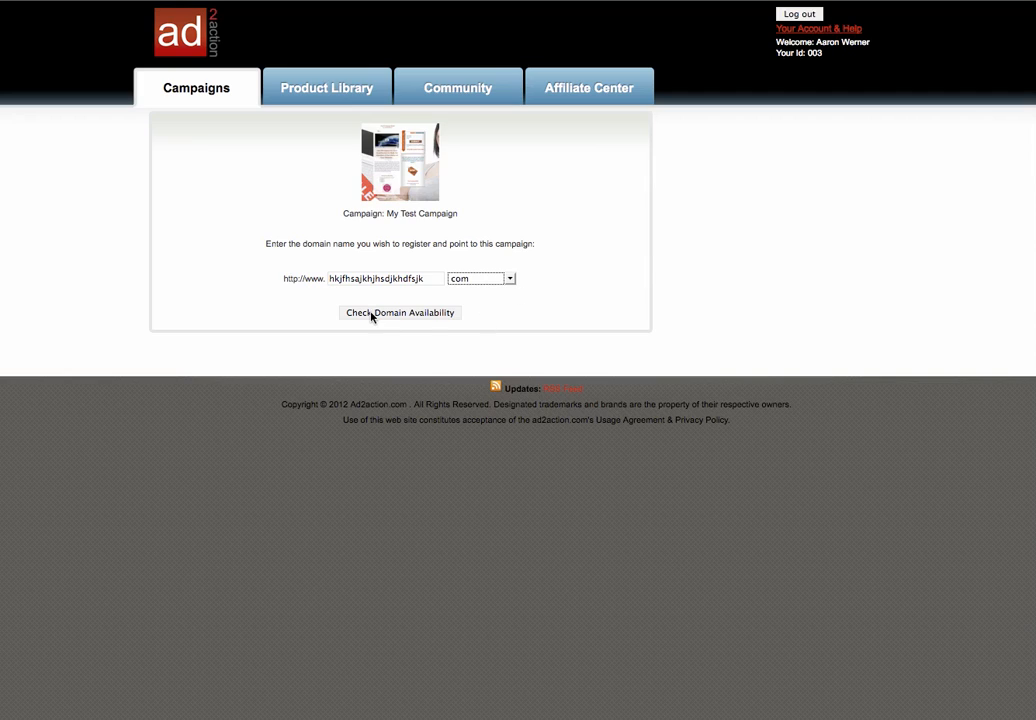
click(400, 312)
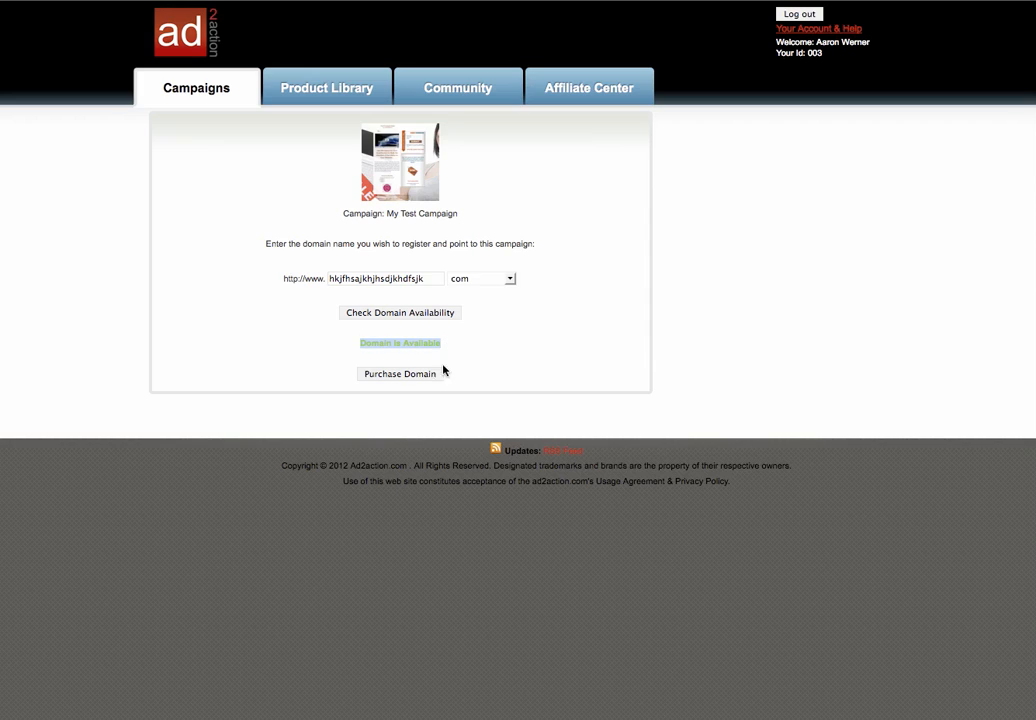
click(402, 374)
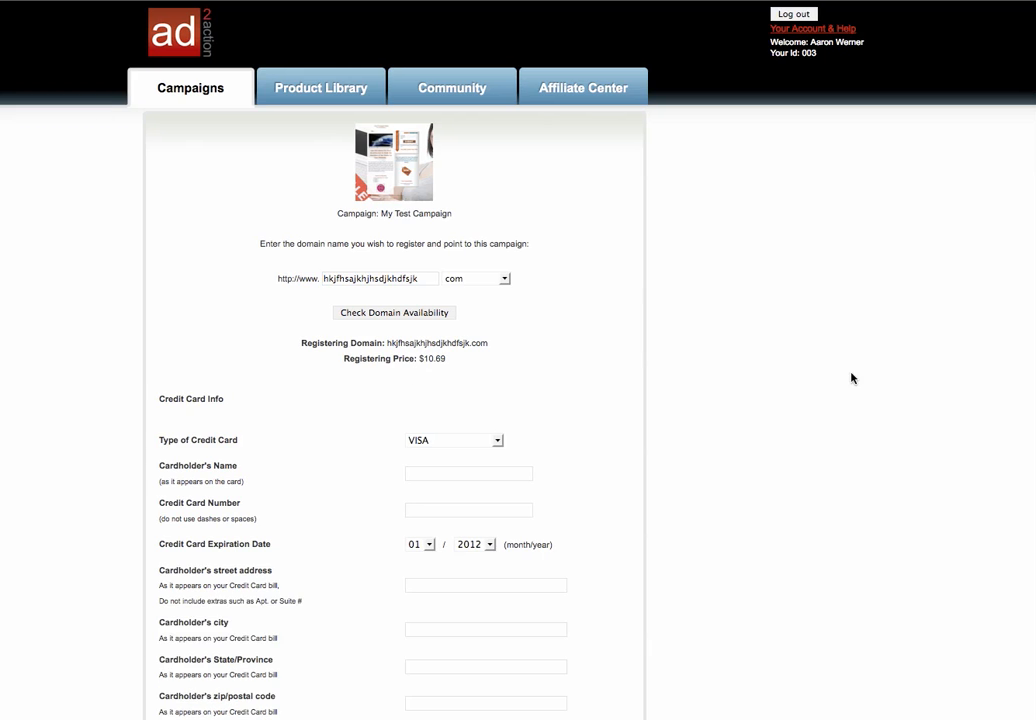
scroll(down, 3)
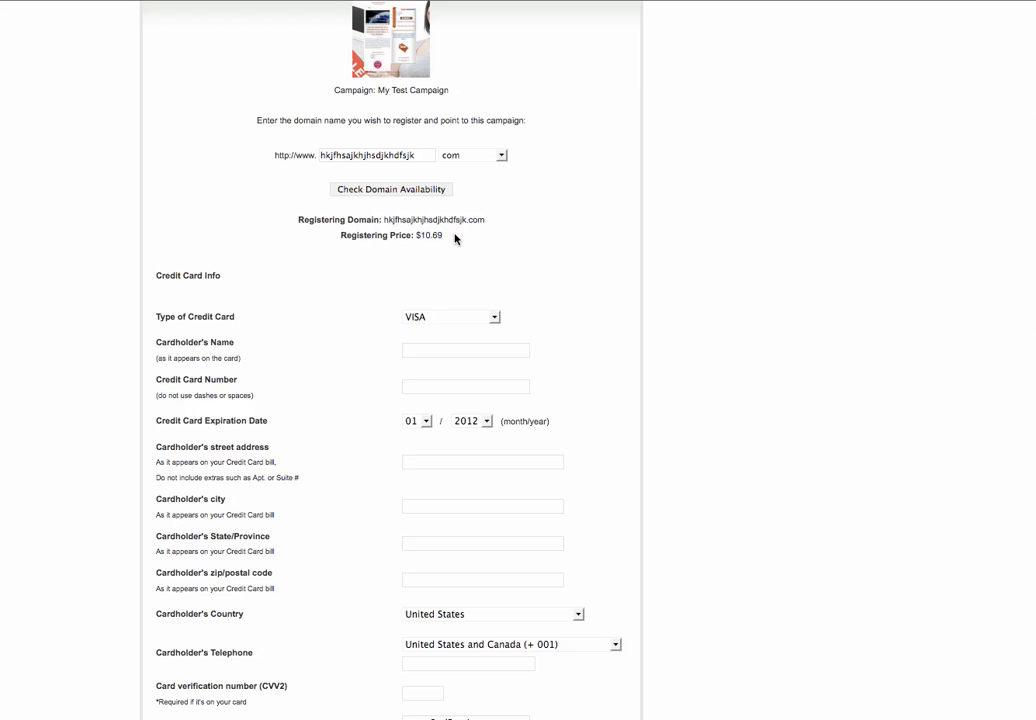
scroll(down, 3)
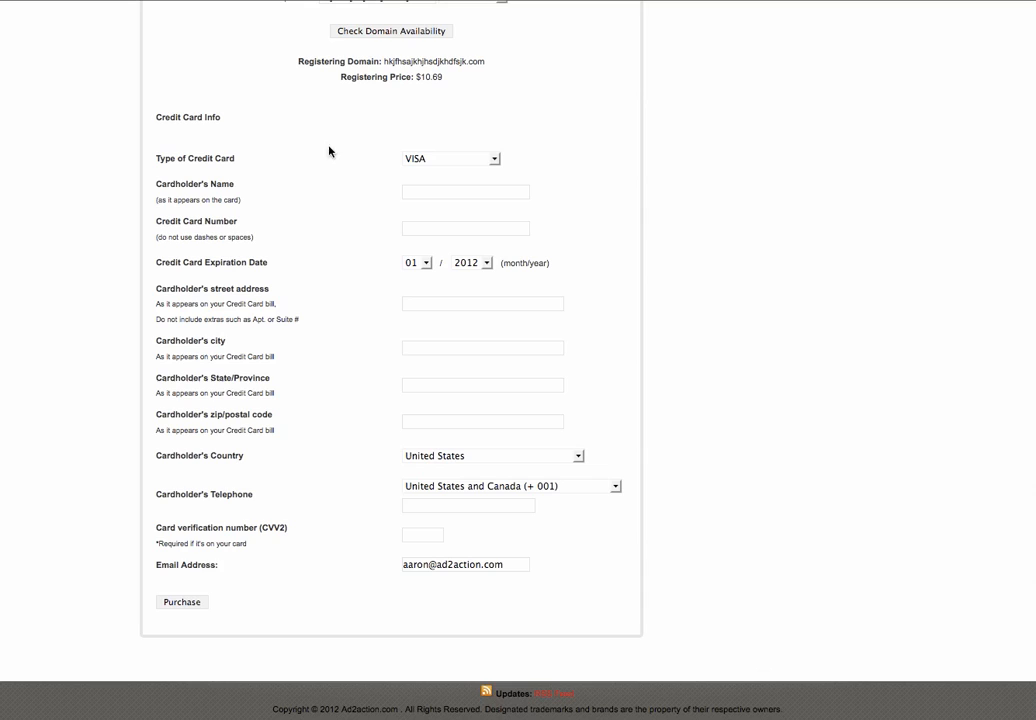
mouse_move(232, 136)
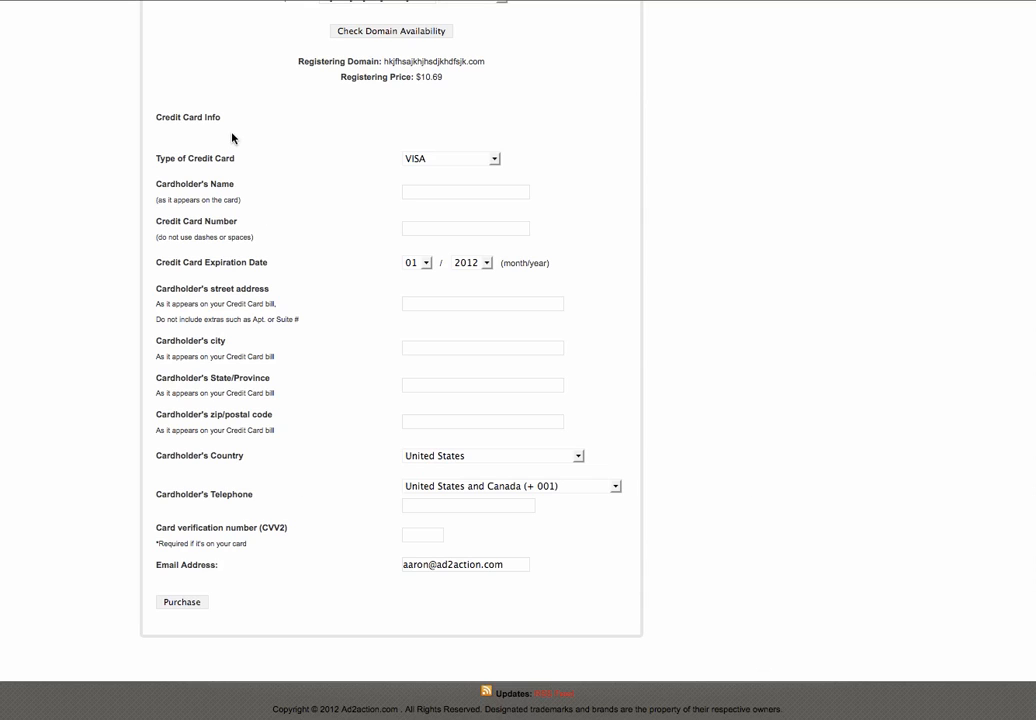
mouse_move(346, 440)
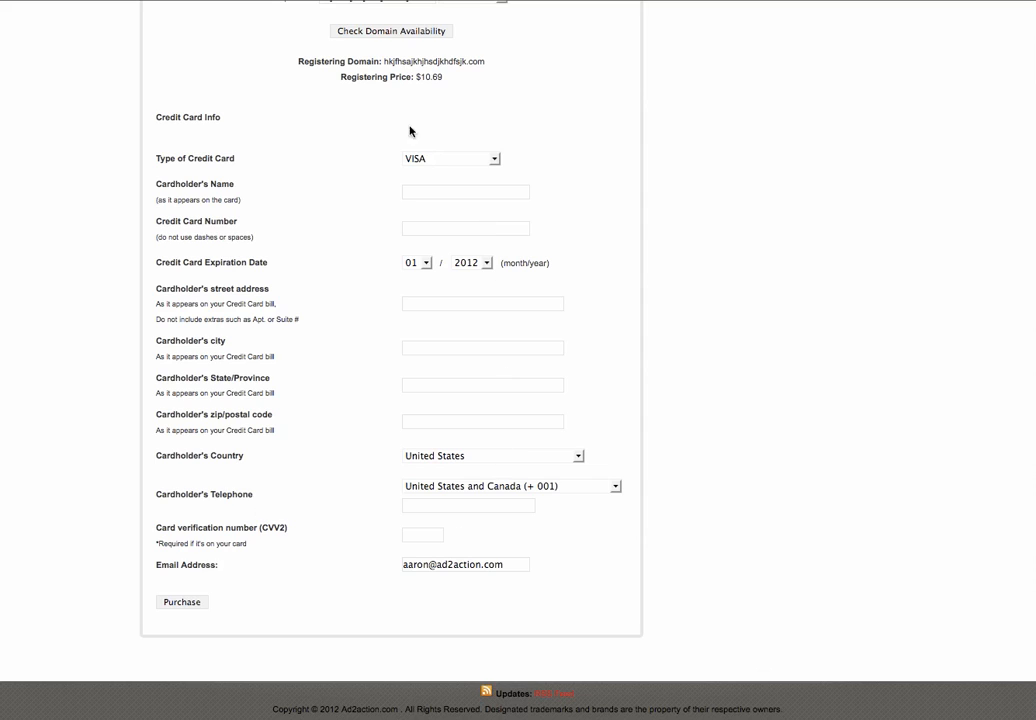
mouse_move(452, 656)
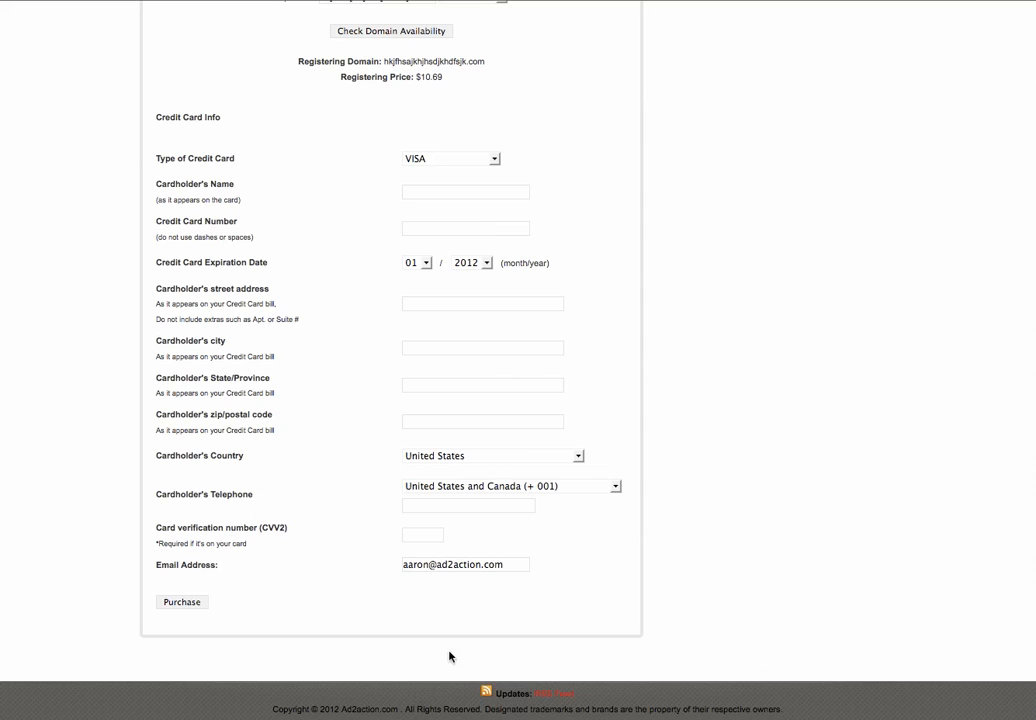
mouse_move(470, 628)
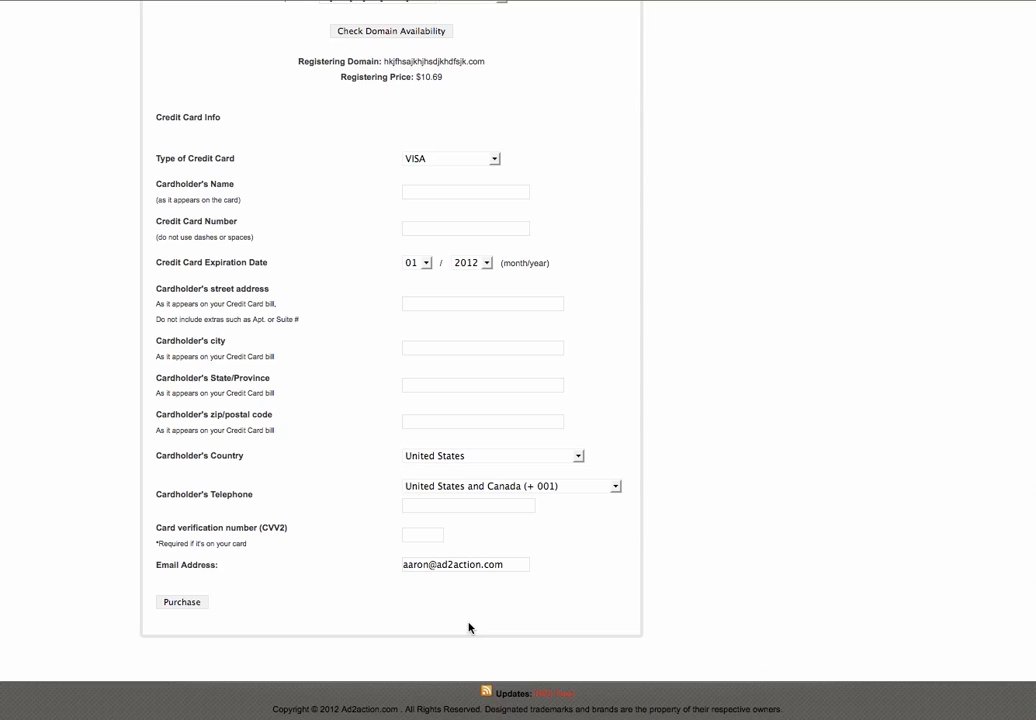
mouse_move(432, 224)
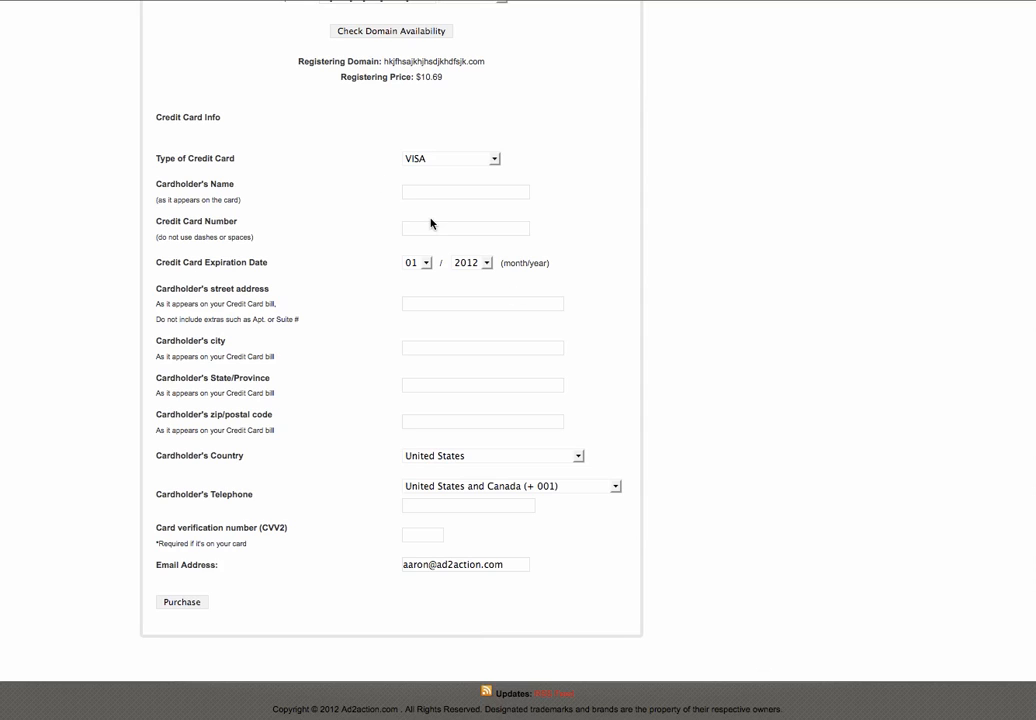
mouse_move(96, 304)
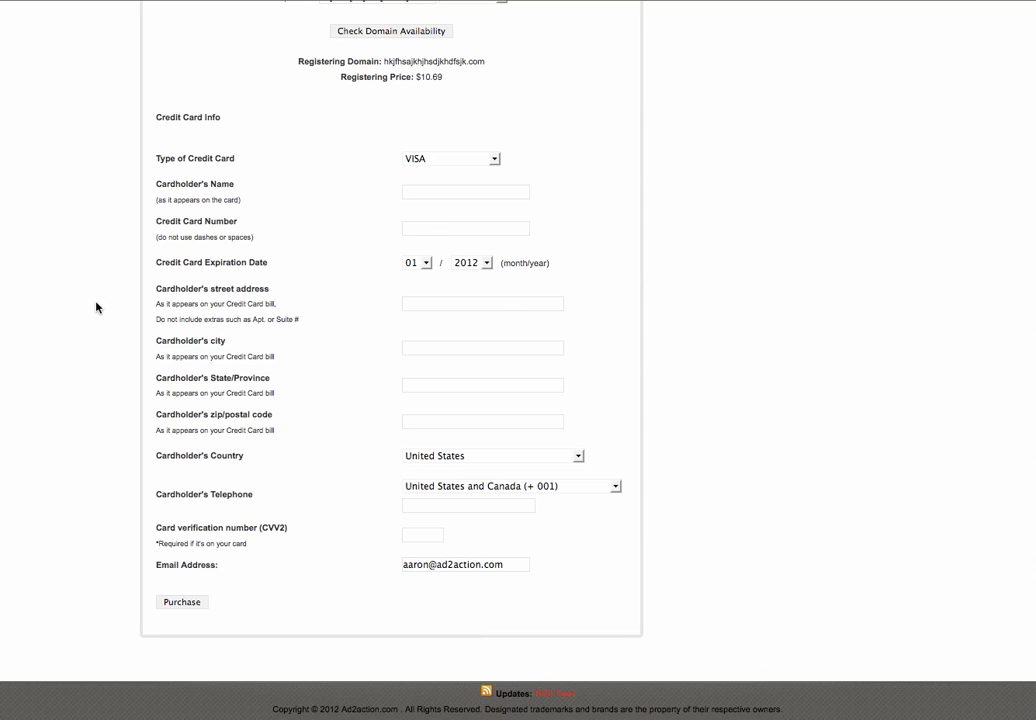
mouse_move(422, 144)
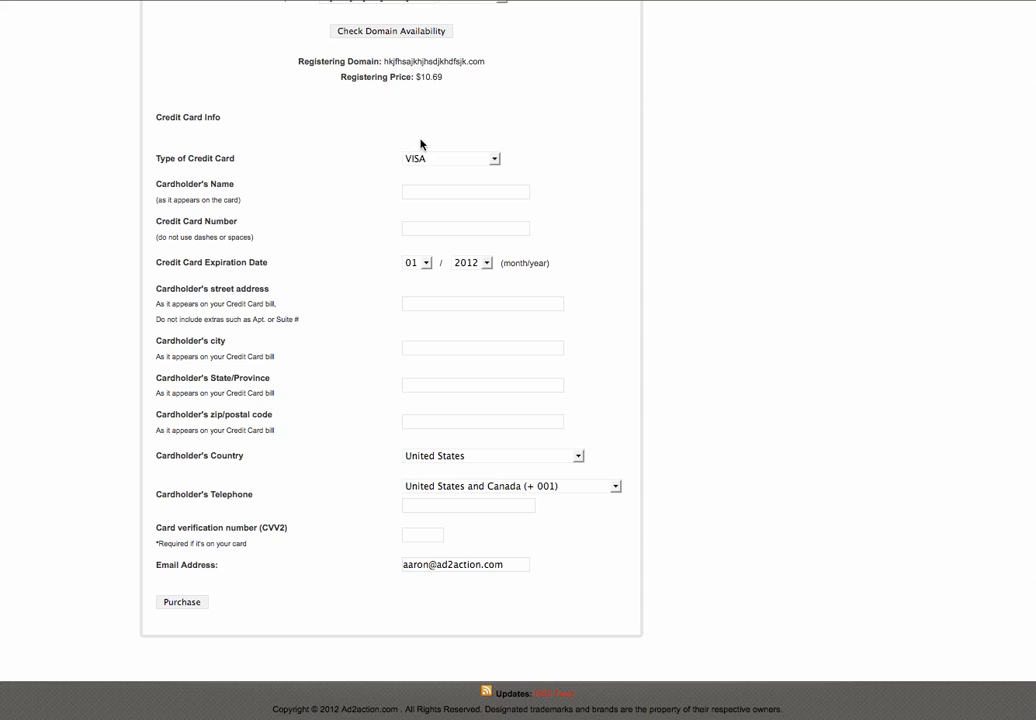
Step: Return to the Campaigns tab and scroll through the existing campaigns list
click(450, 158)
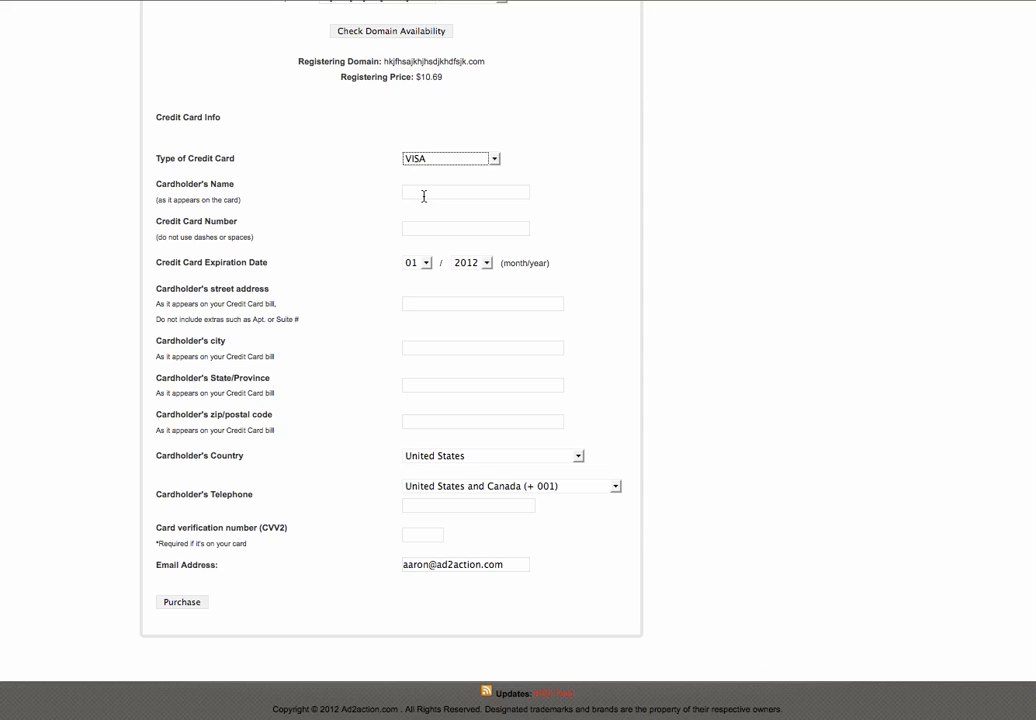
mouse_move(402, 278)
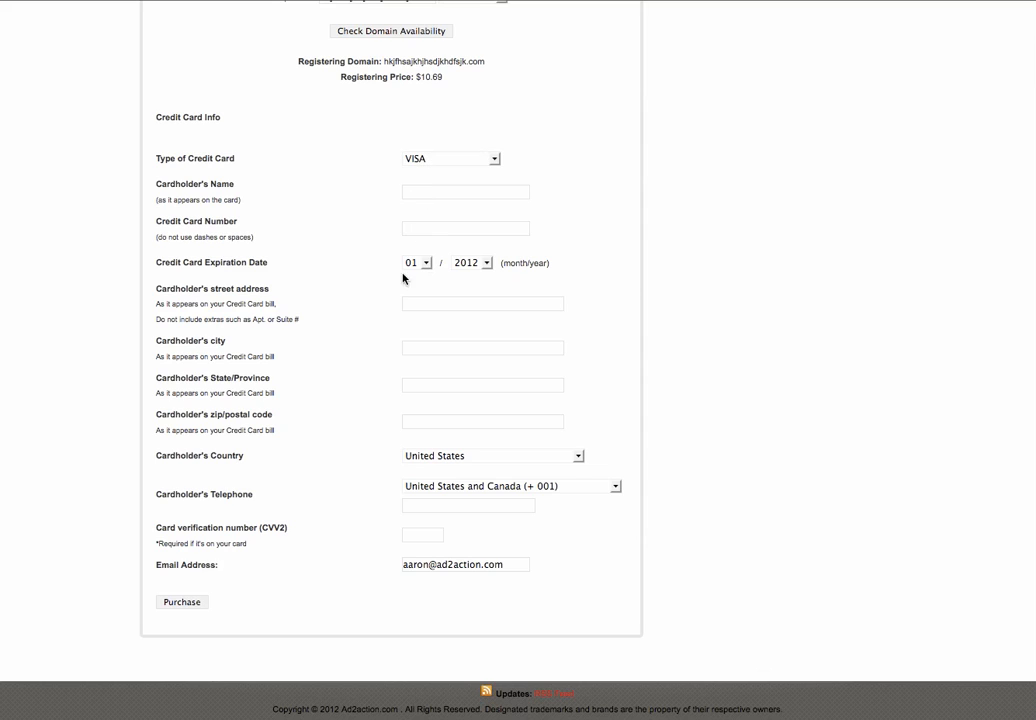
mouse_move(460, 292)
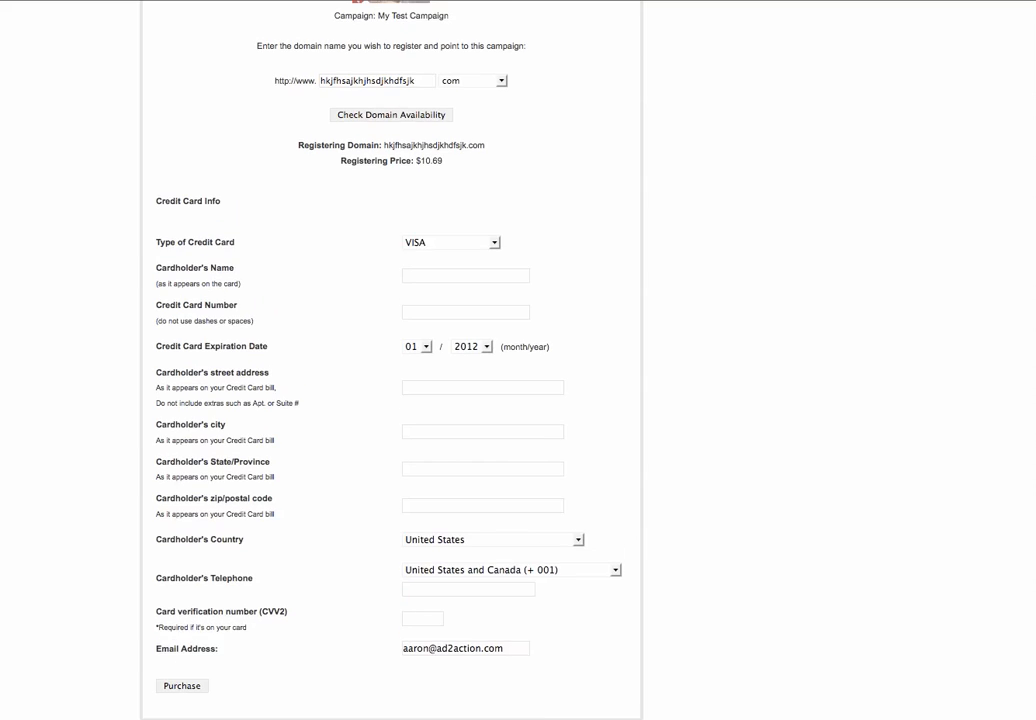
scroll(down, 3)
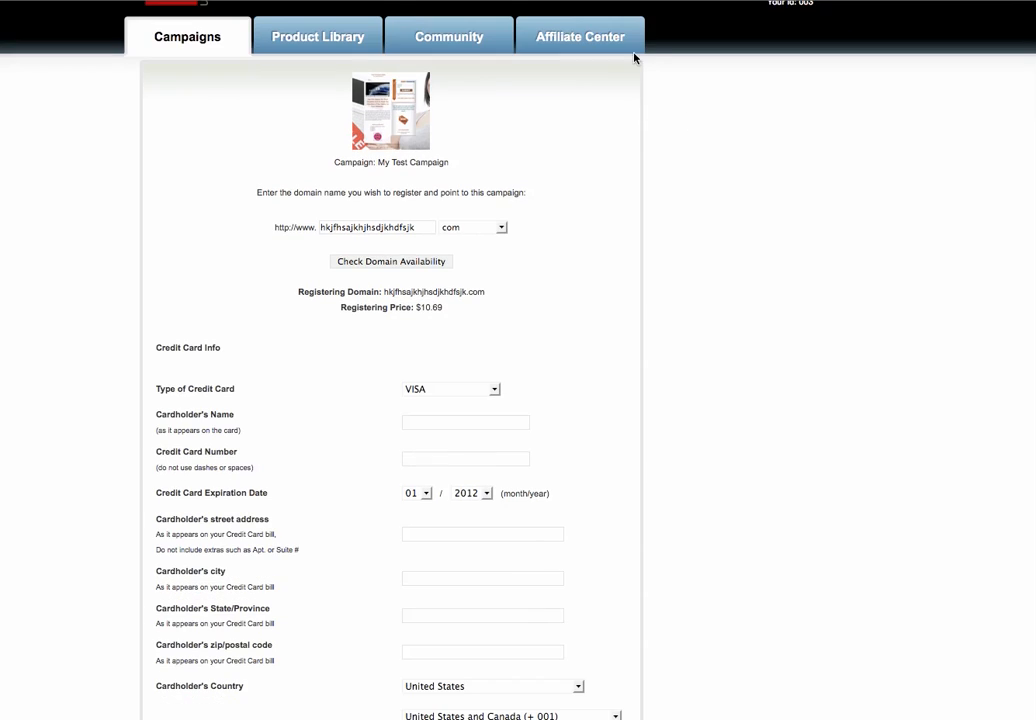
mouse_move(84, 428)
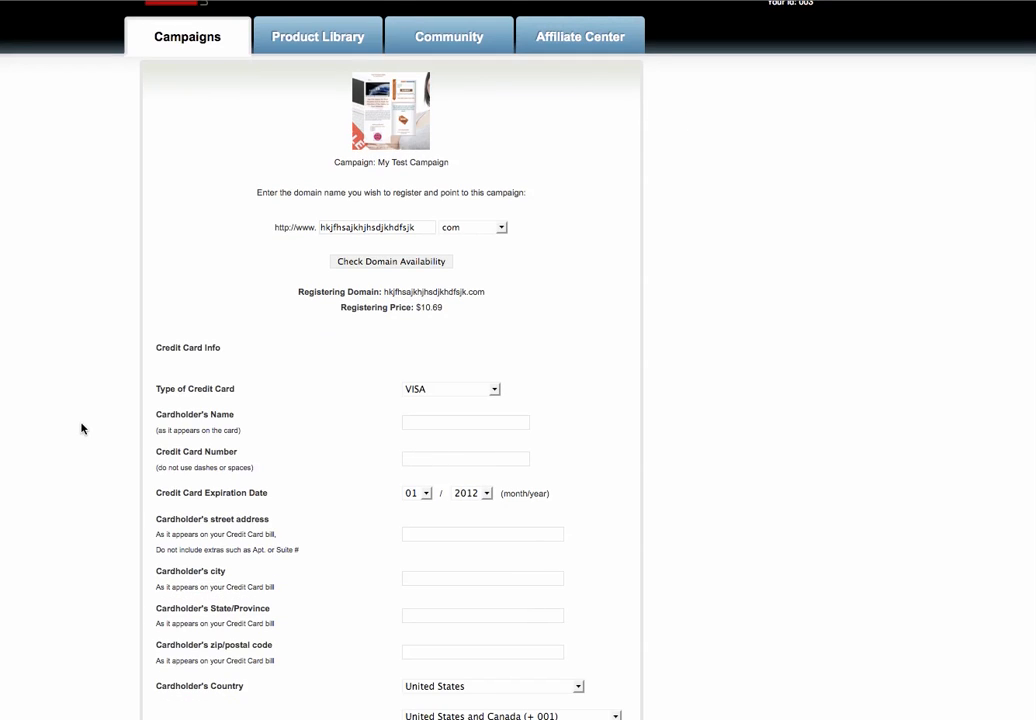
mouse_move(880, 396)
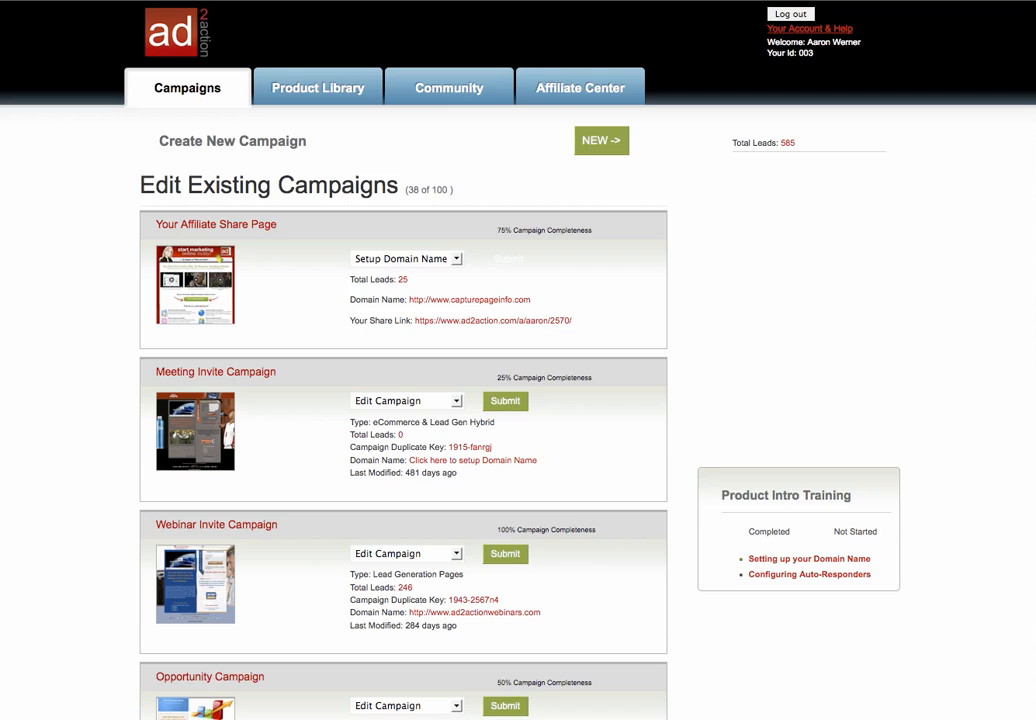
scroll(down, 3)
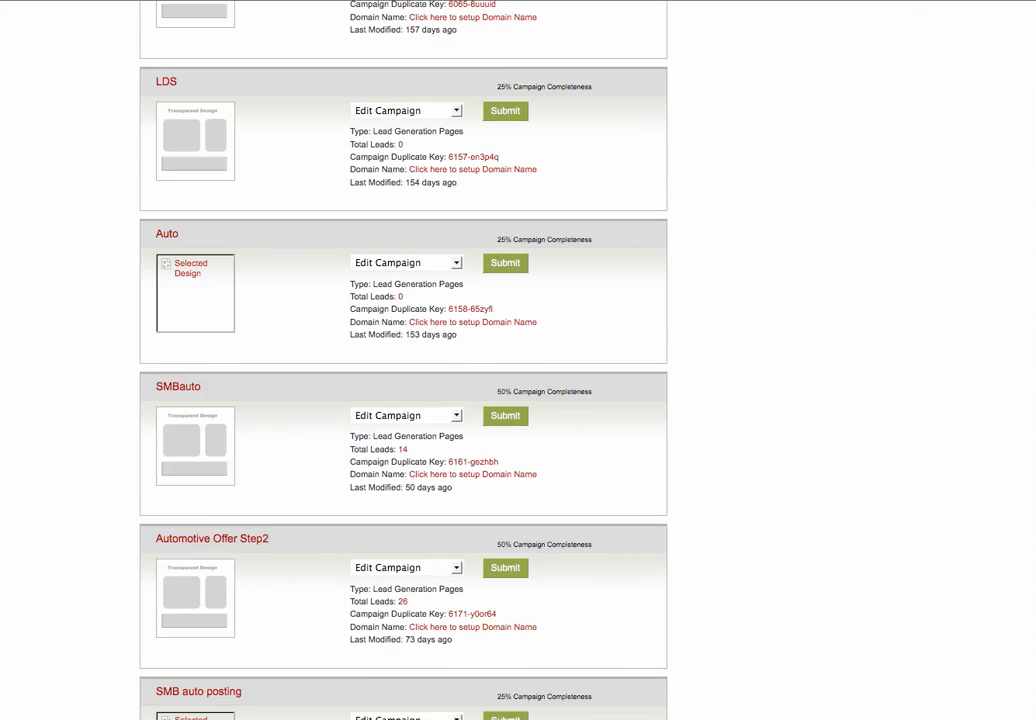
scroll(down, 3)
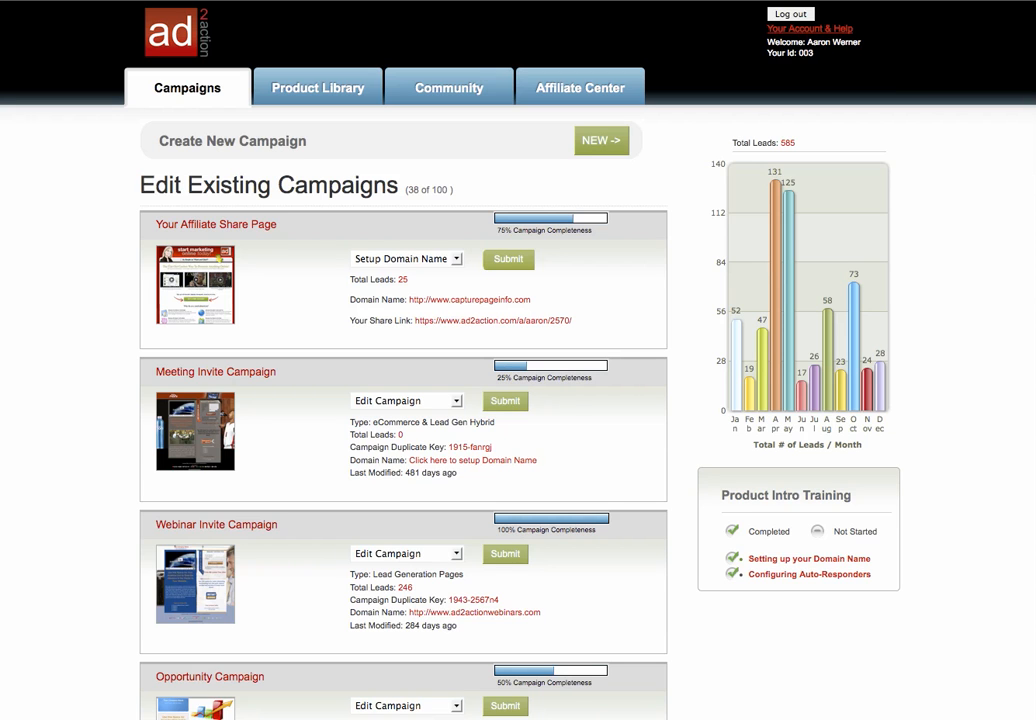
scroll(down, 3)
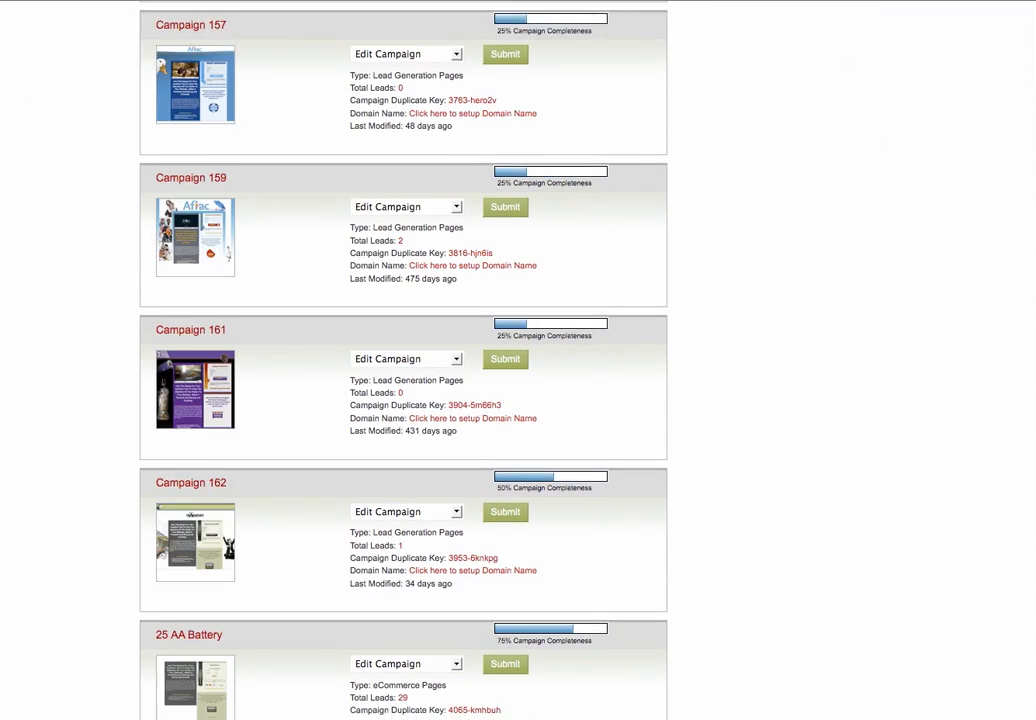
scroll(down, 3)
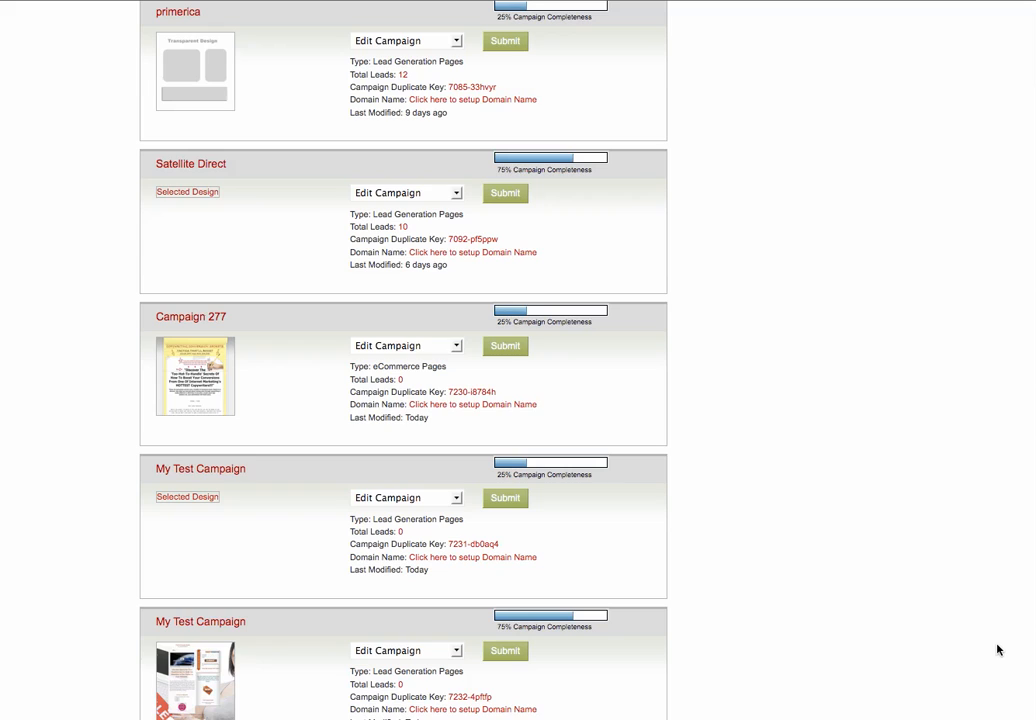
mouse_move(998, 648)
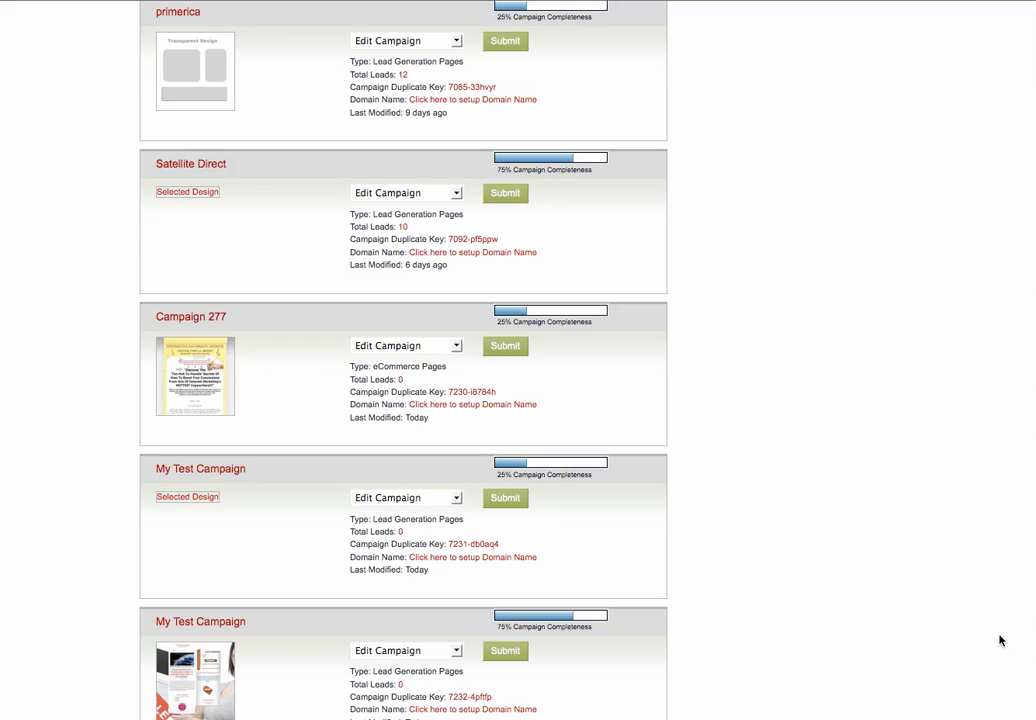
mouse_move(980, 150)
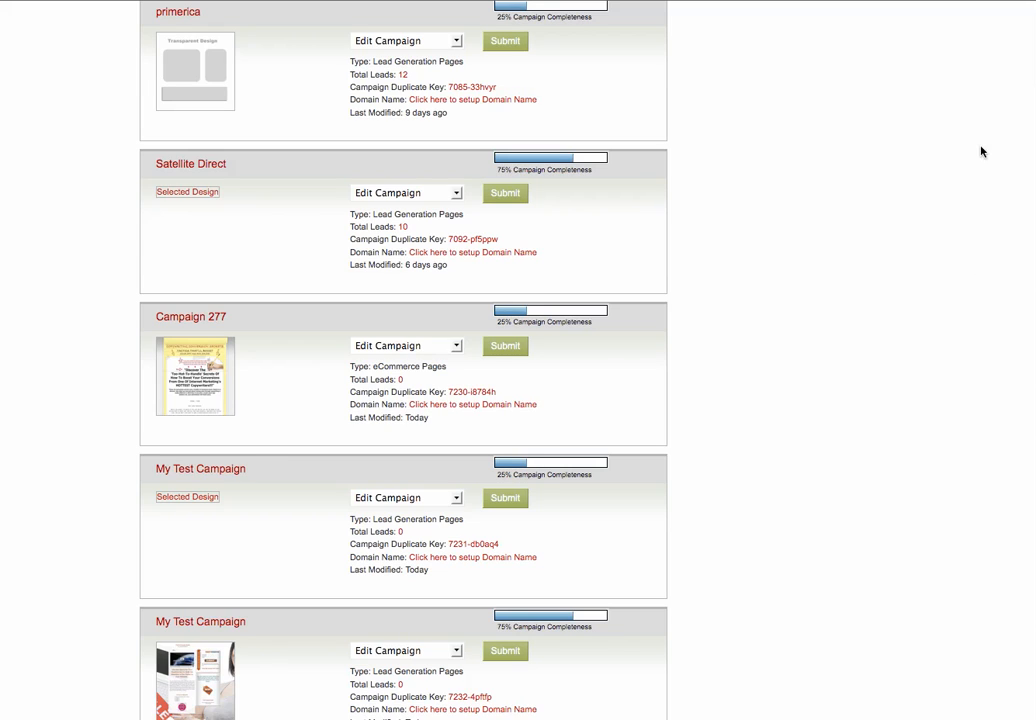